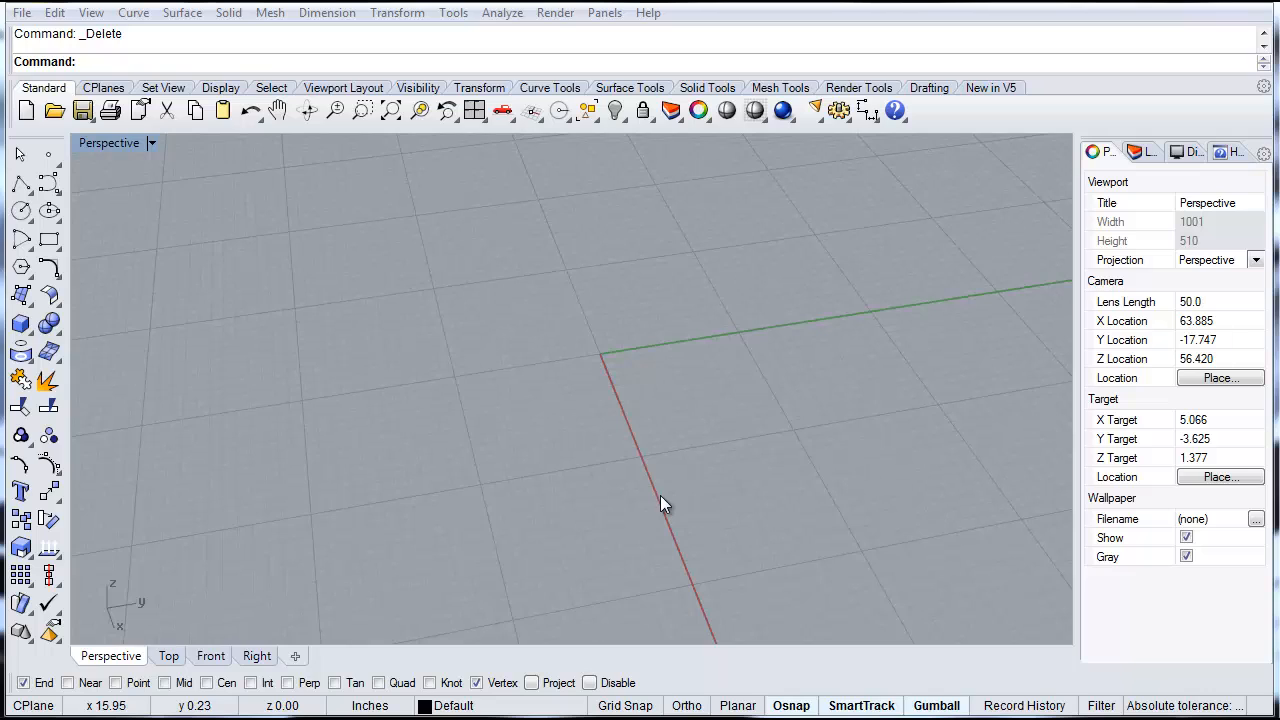
mouse_move(670, 462)
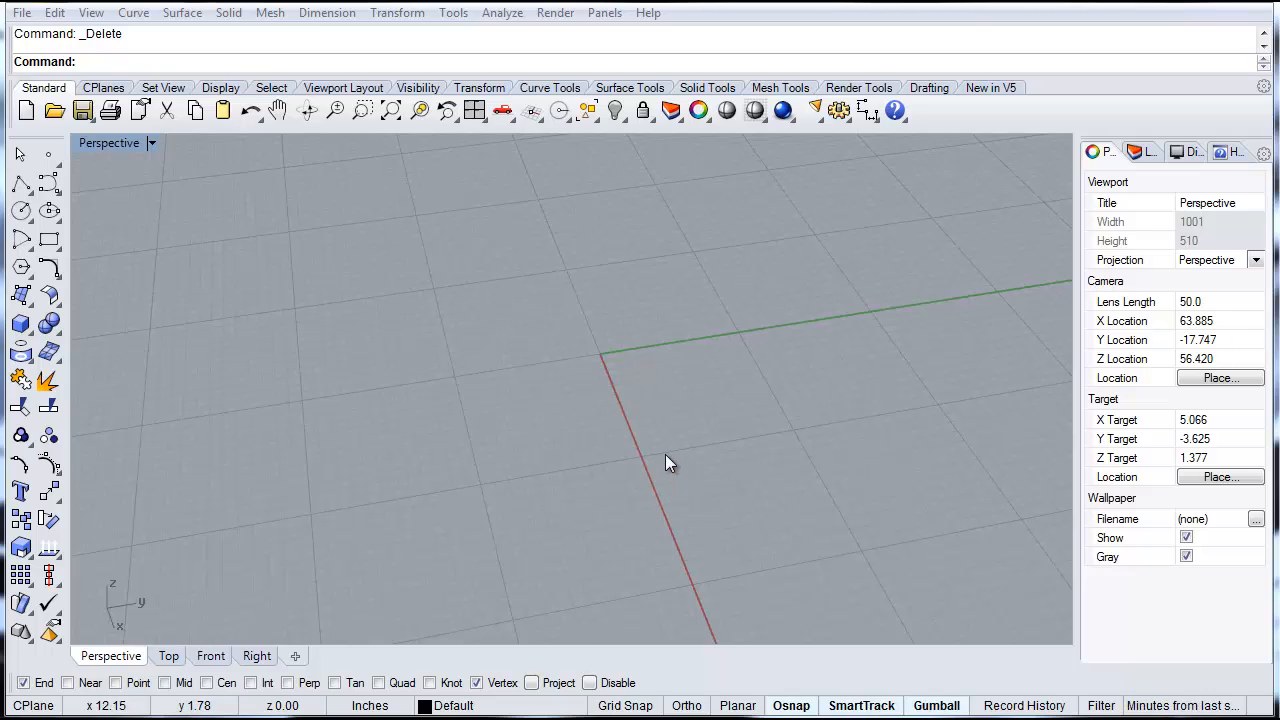
mouse_move(462, 258)
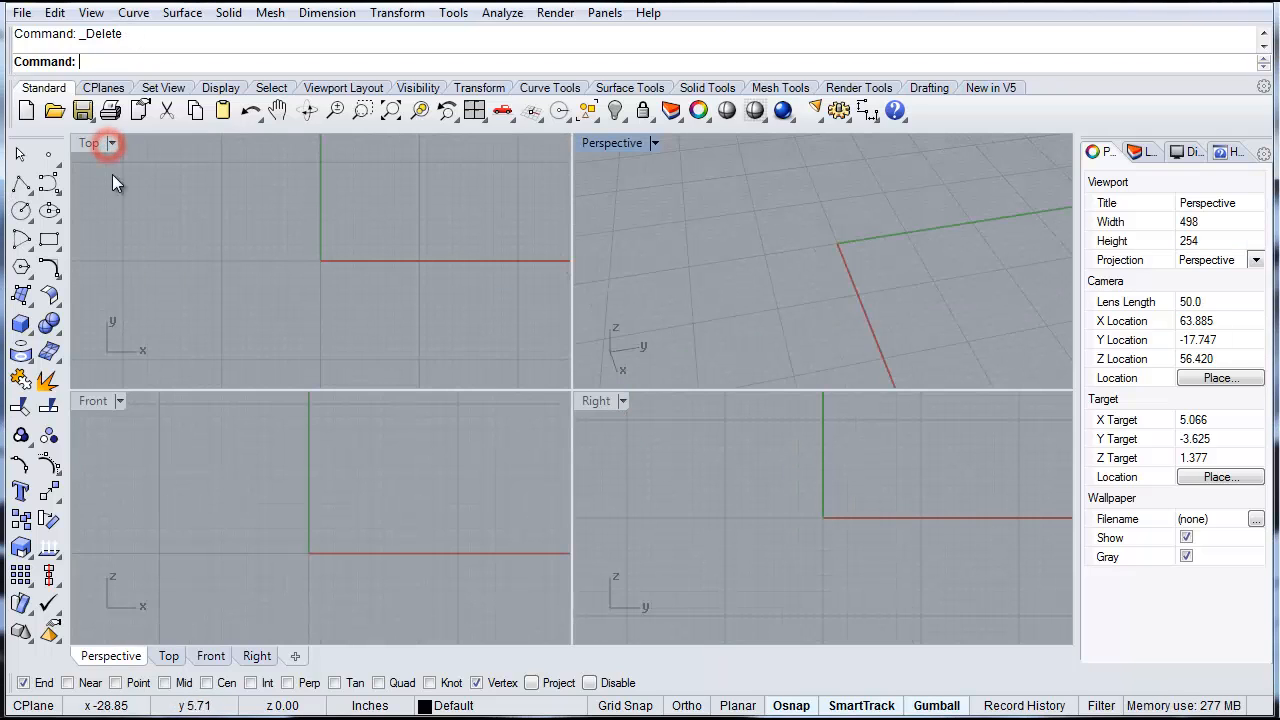
- Maximize the Front viewport so only the empty Front view shows
left_click(92, 401)
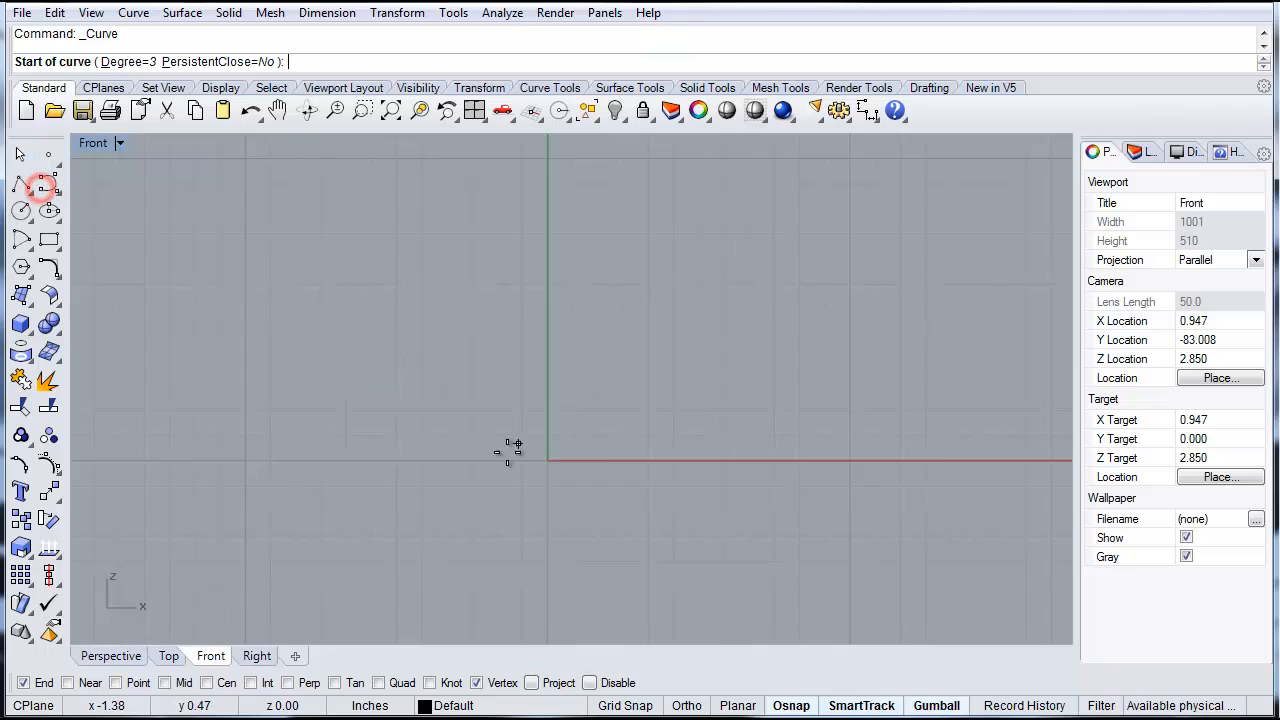
- Draw a three-point dome profile curve from the ground line up toward the axis, then select it
left_click(456, 460)
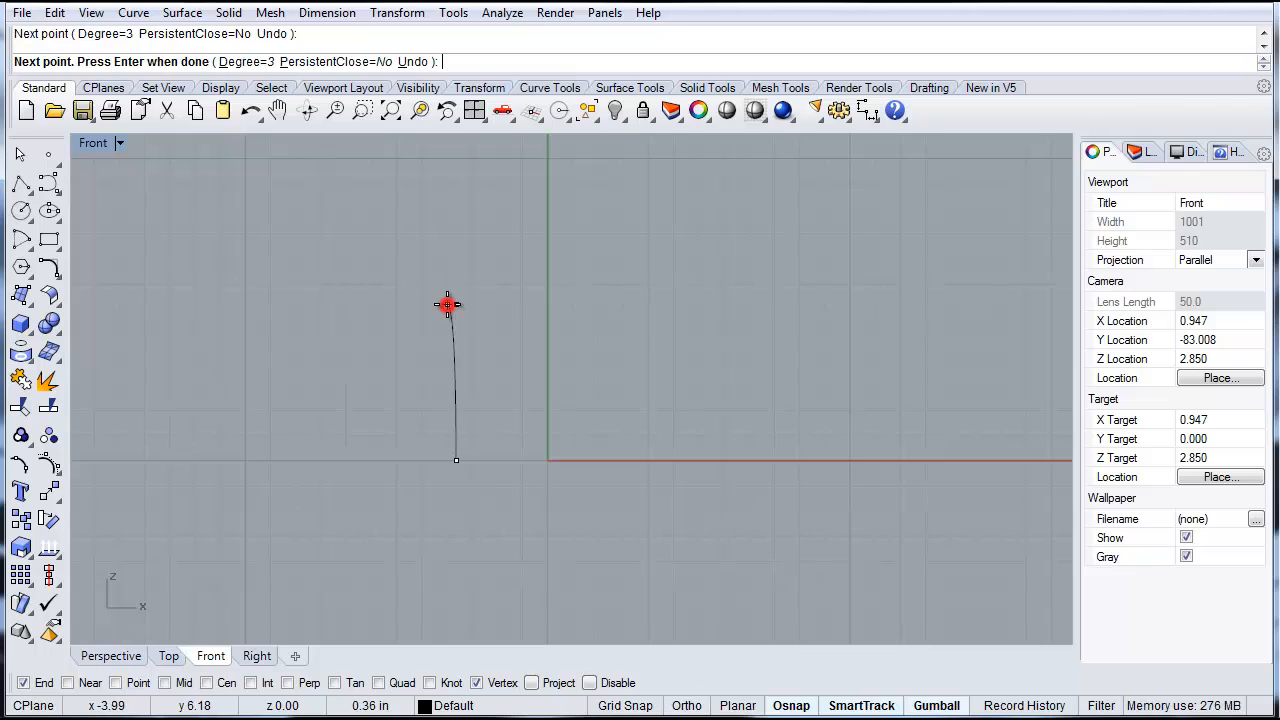
left_click(512, 232)
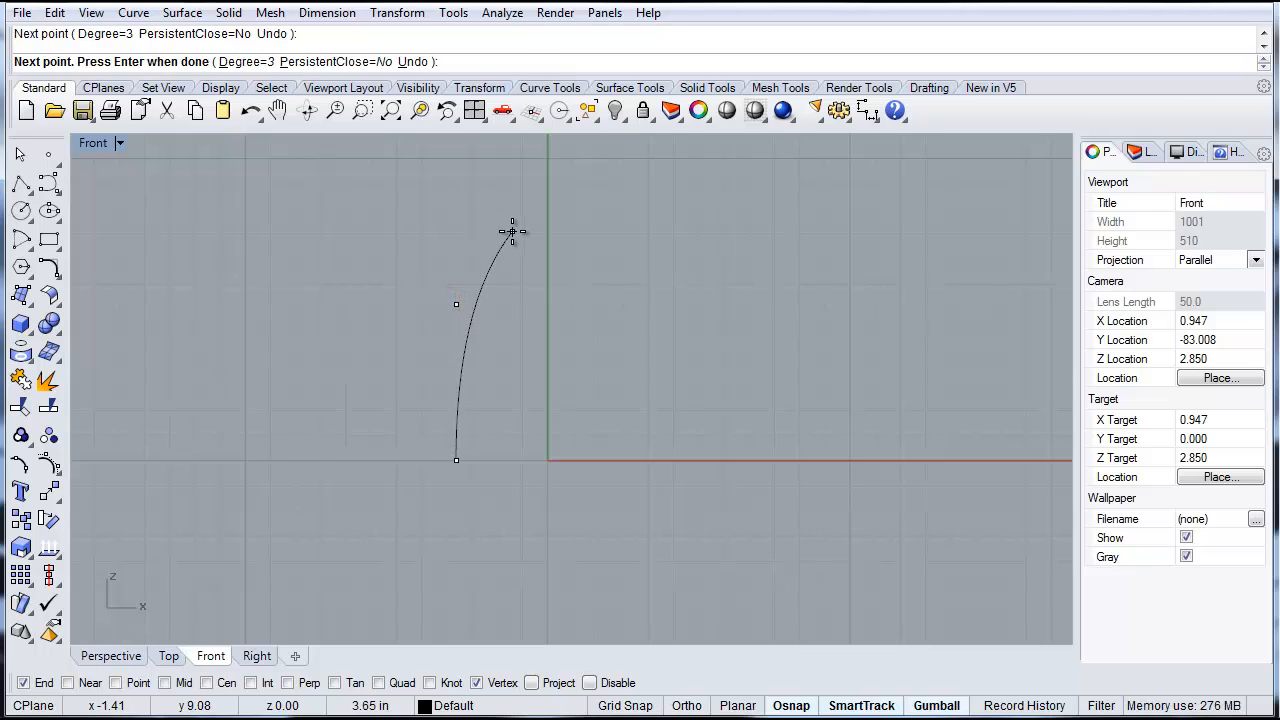
left_click(580, 231)
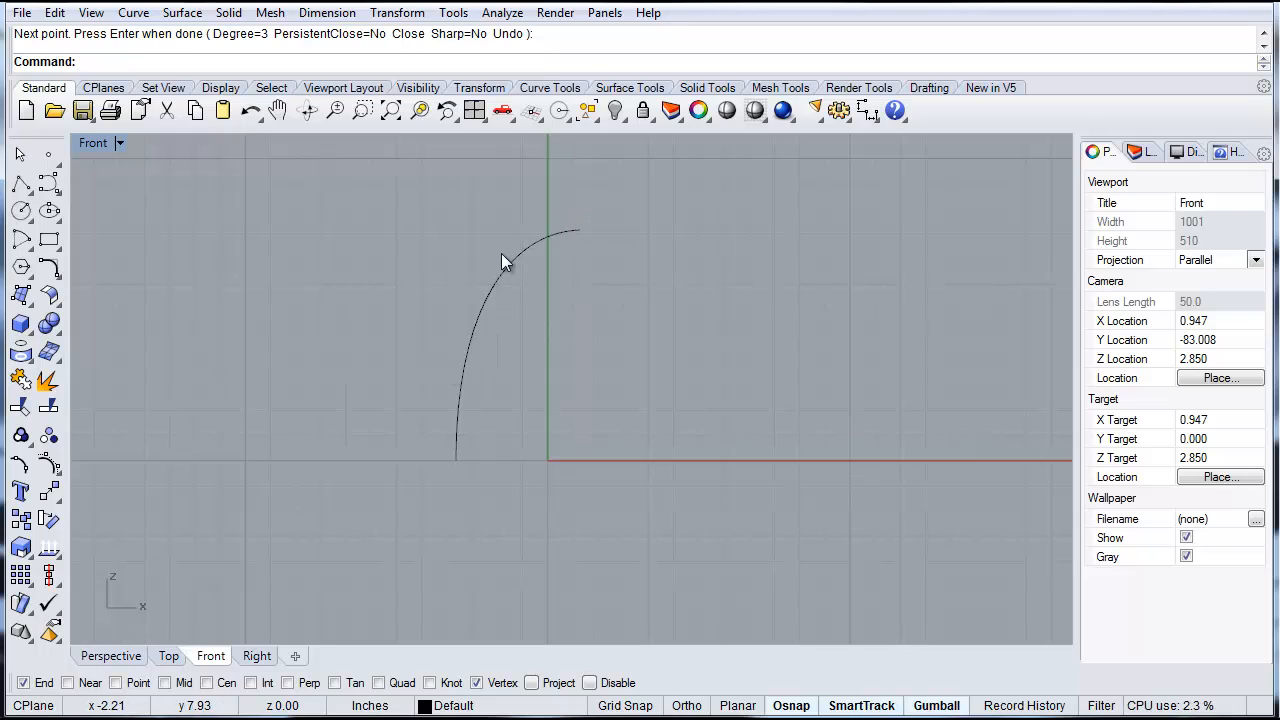
mouse_move(790, 420)
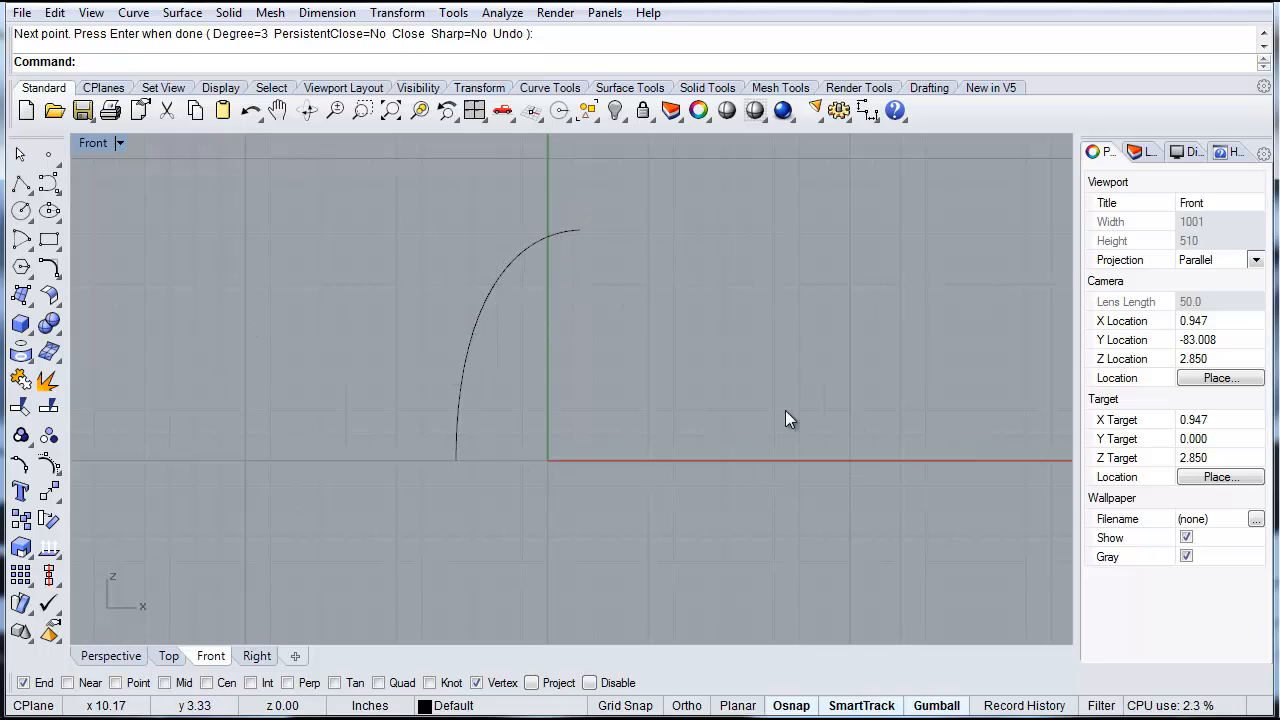
mouse_move(660, 273)
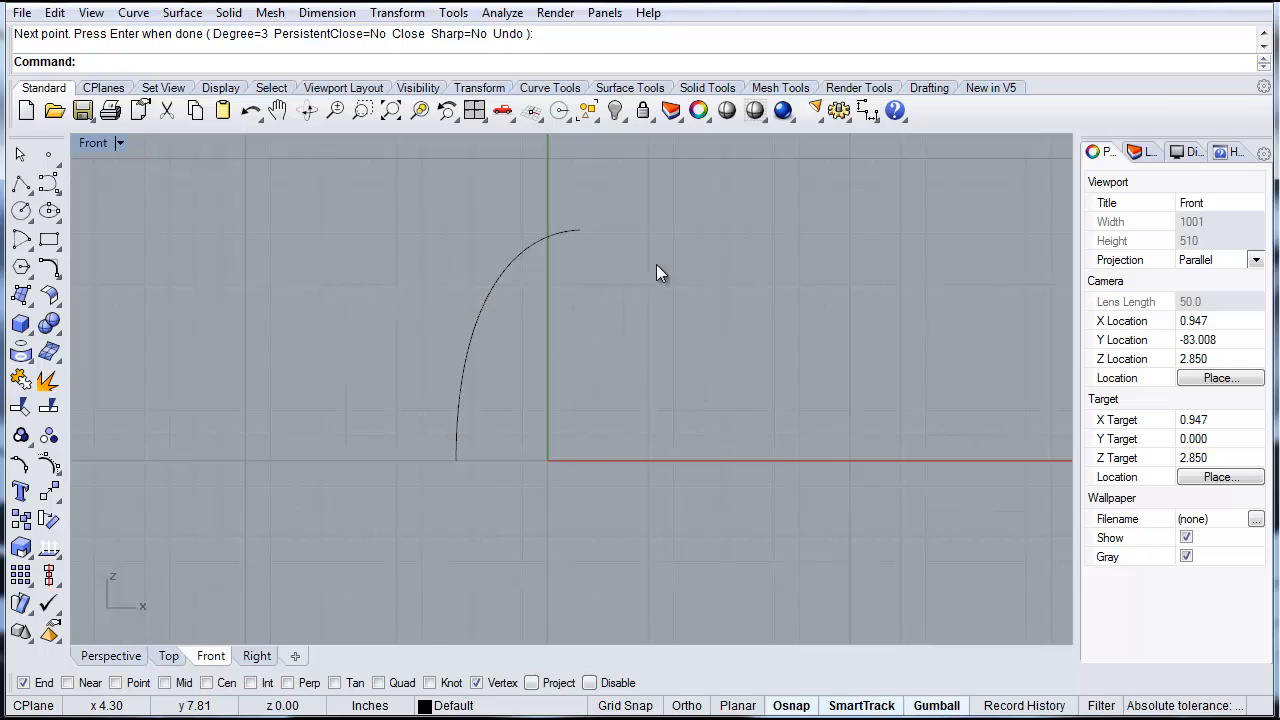
left_click(500, 350)
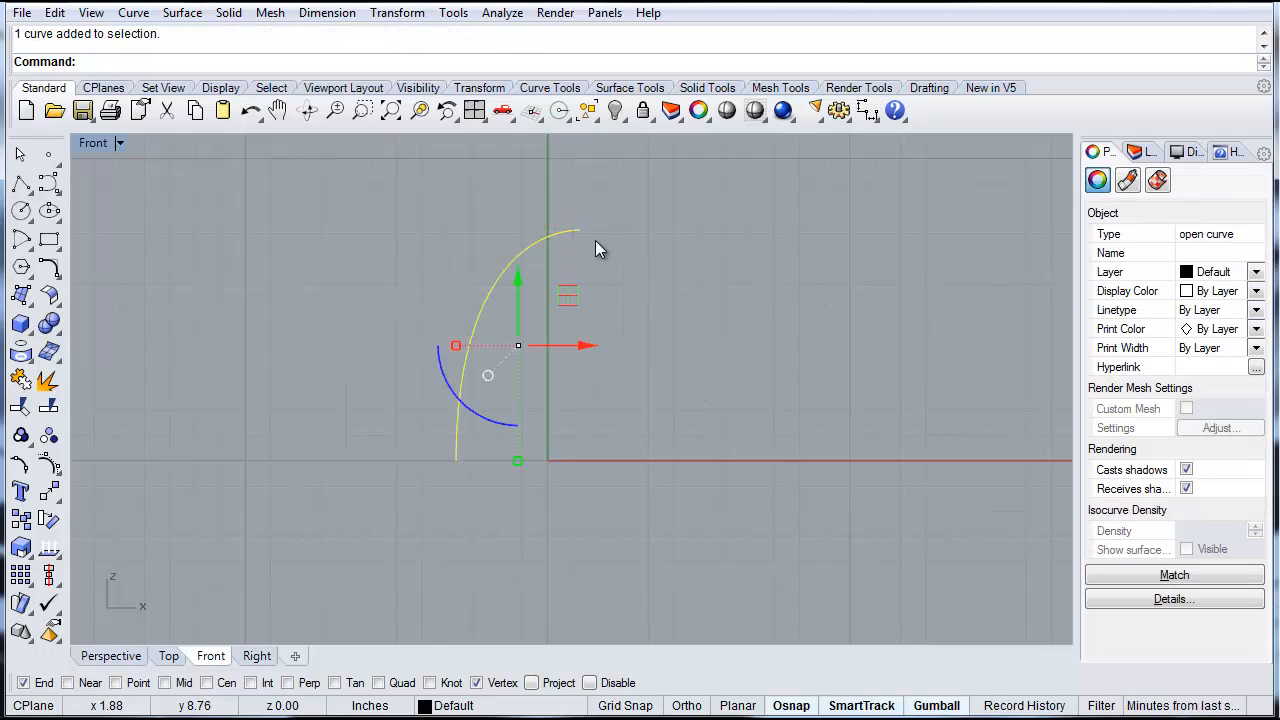
- Revolve the profile 360 degrees around a vertical axis through its top point, then select the dome
type("Revolve")
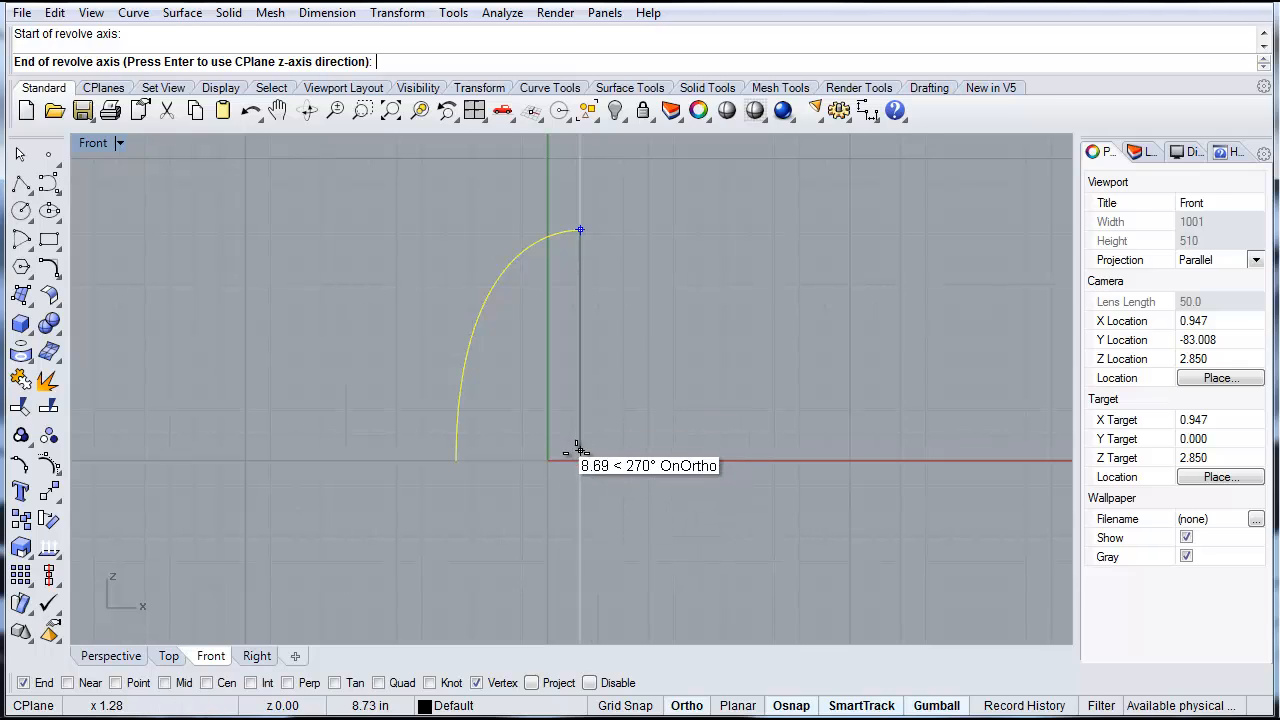
left_click(581, 461)
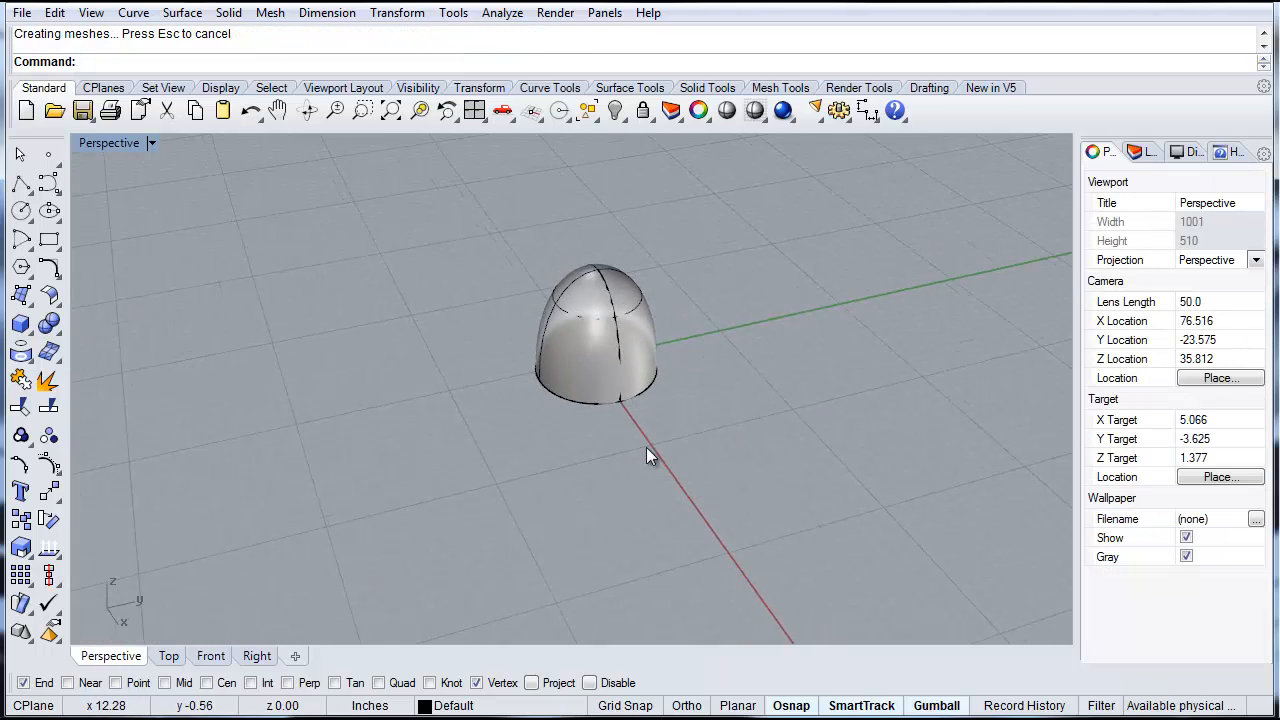
left_click(595, 340)
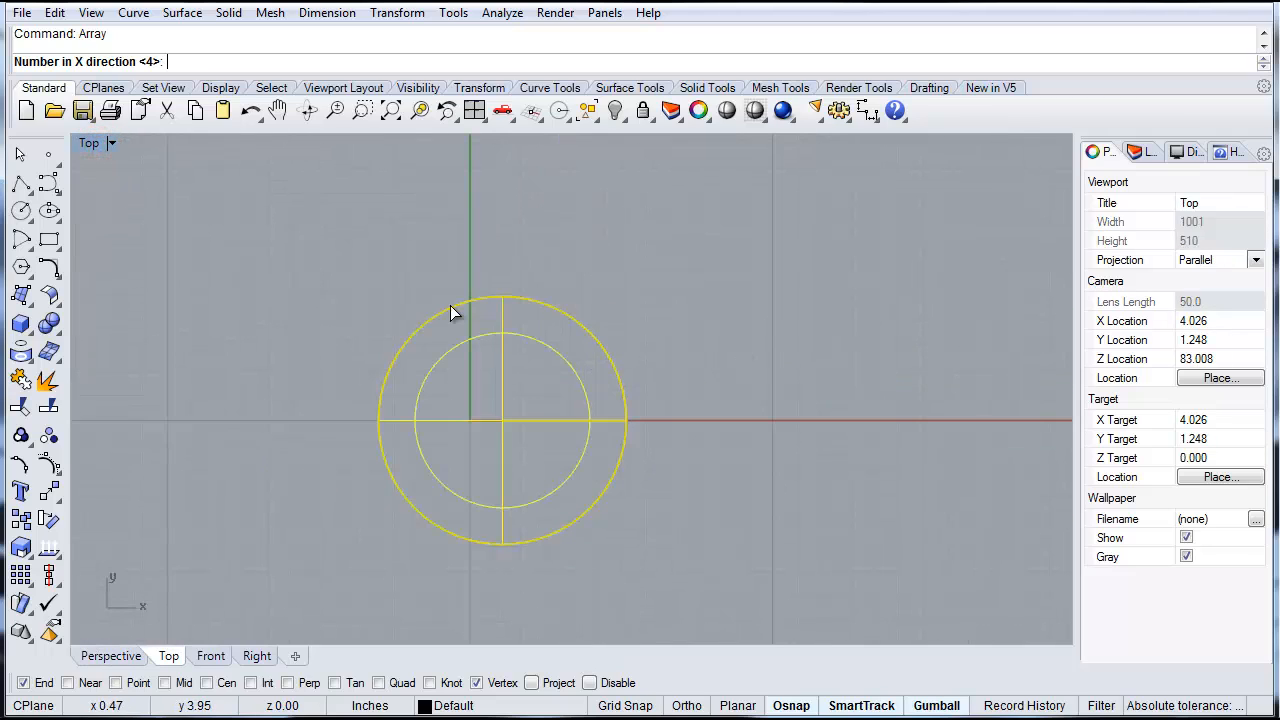
mouse_move(502, 336)
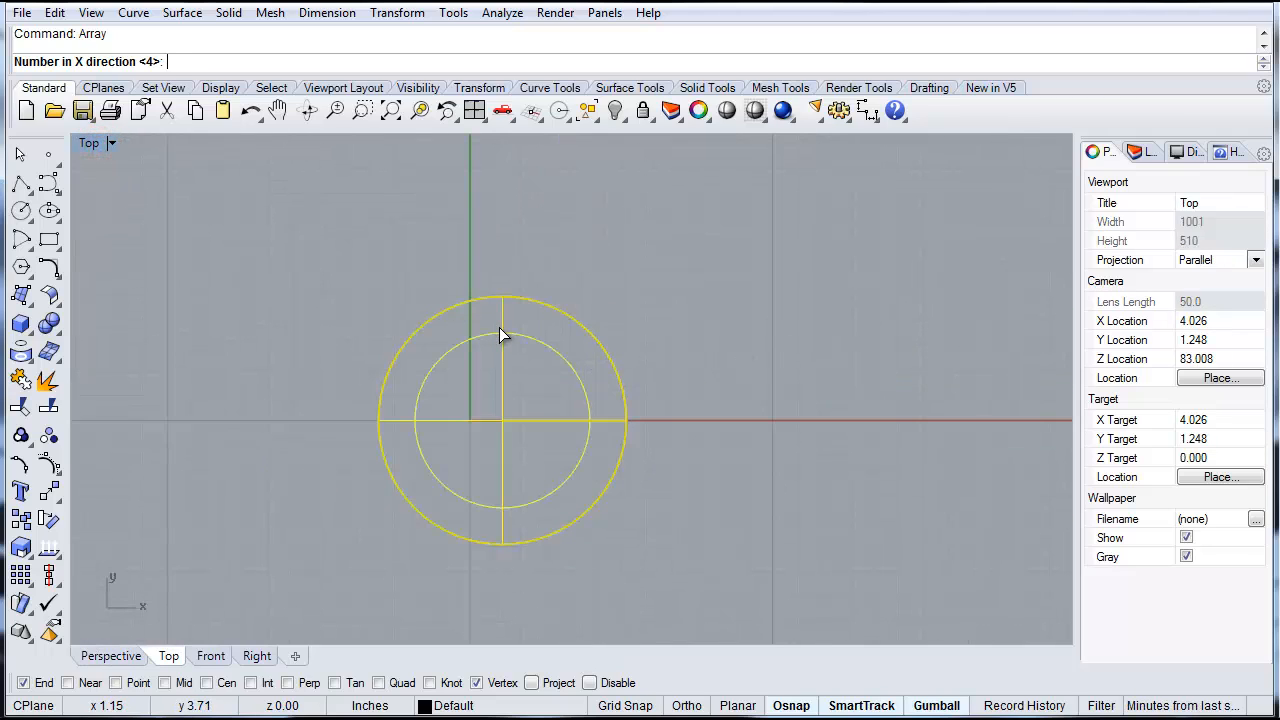
- Array the dome 4 by 4, picking overlapping spacing in the Top view
type("4")
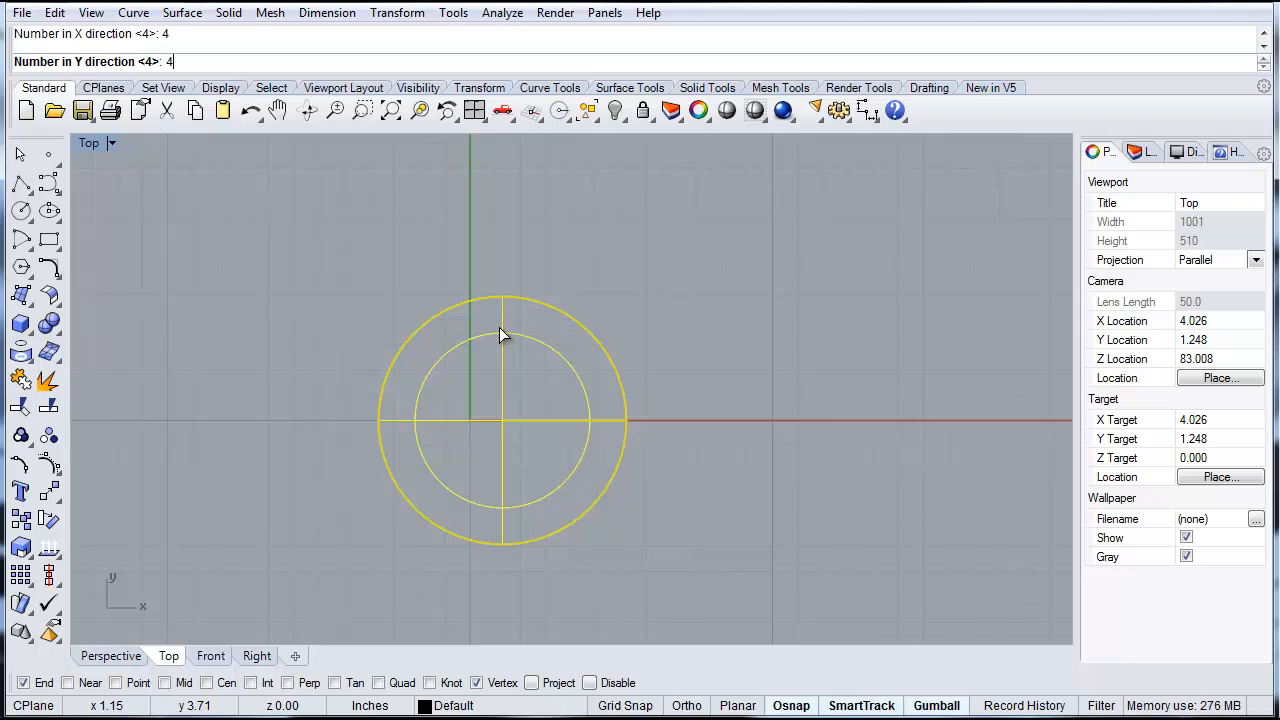
key("Enter")
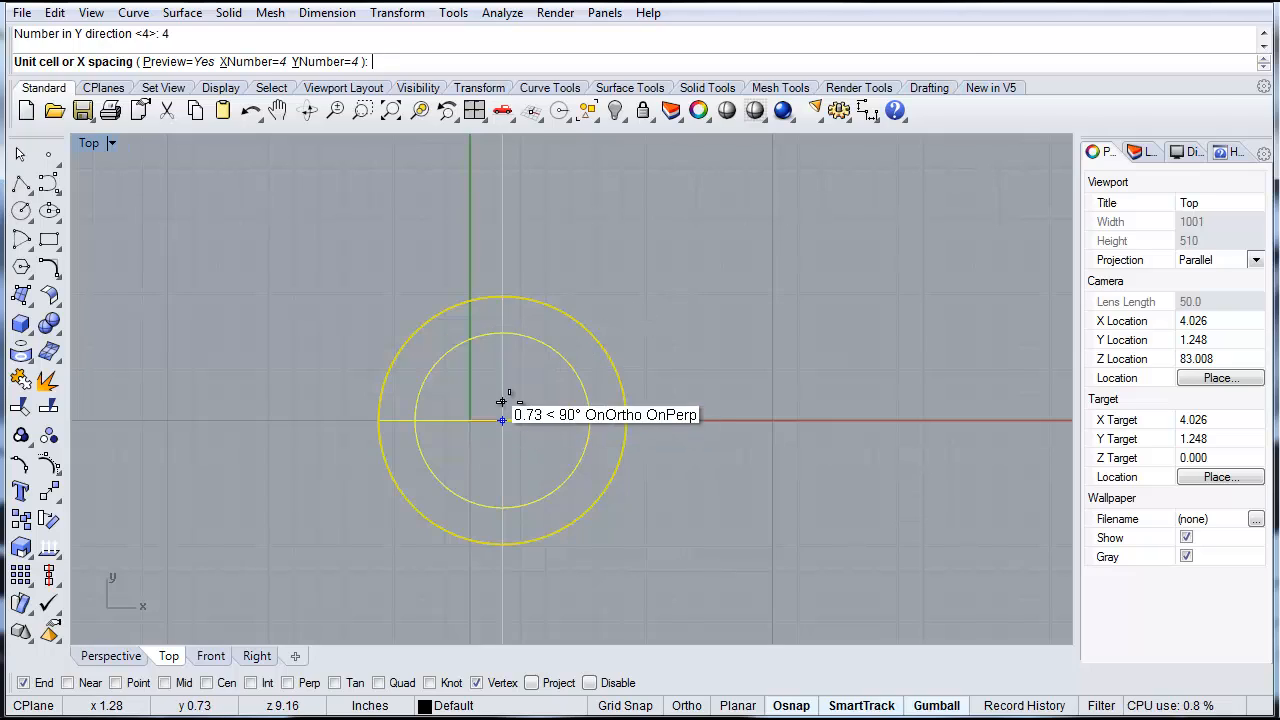
mouse_move(500, 417)
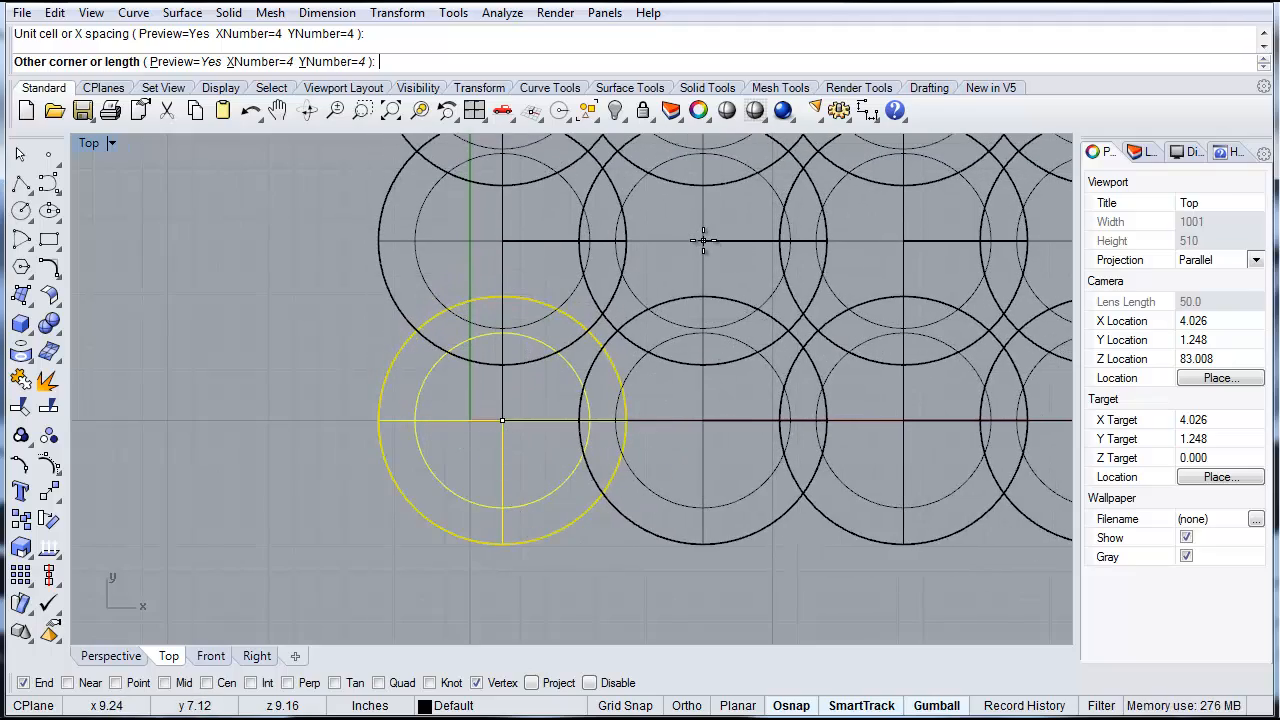
left_click(703, 241)
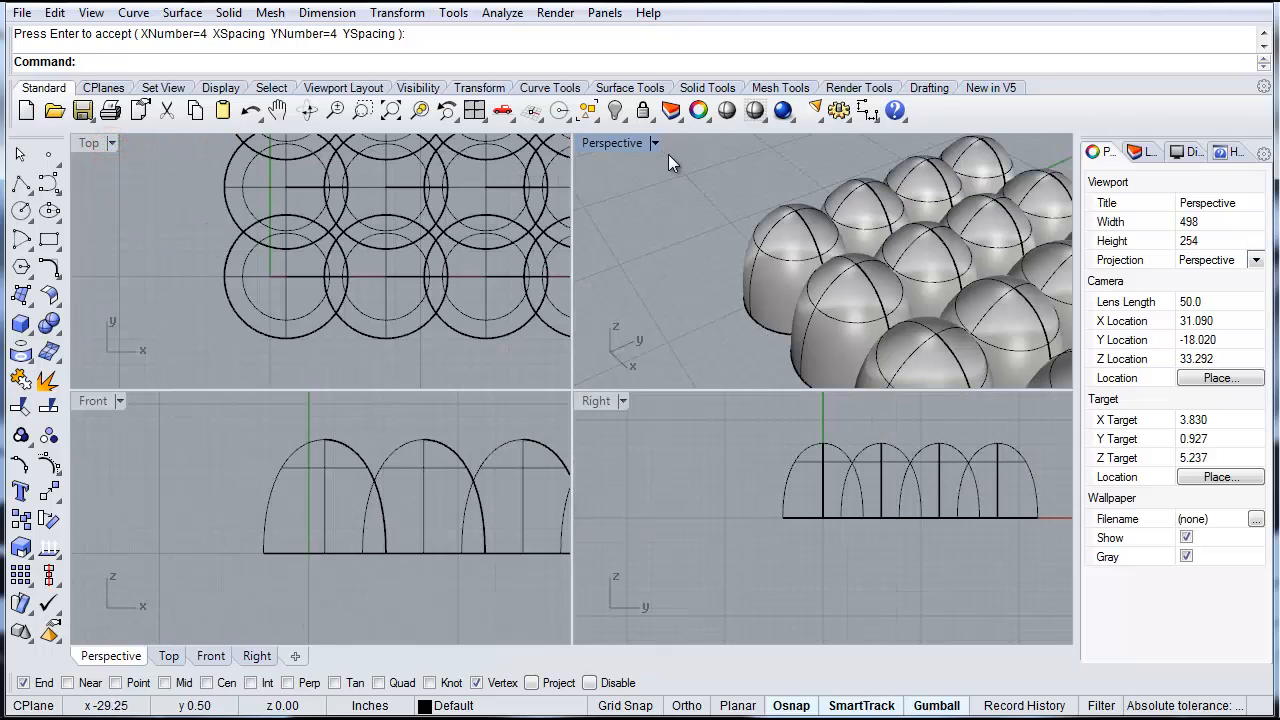
- Maximize the Perspective view and orbit to view the dome grid from below
double_click(611, 142)
type("e")
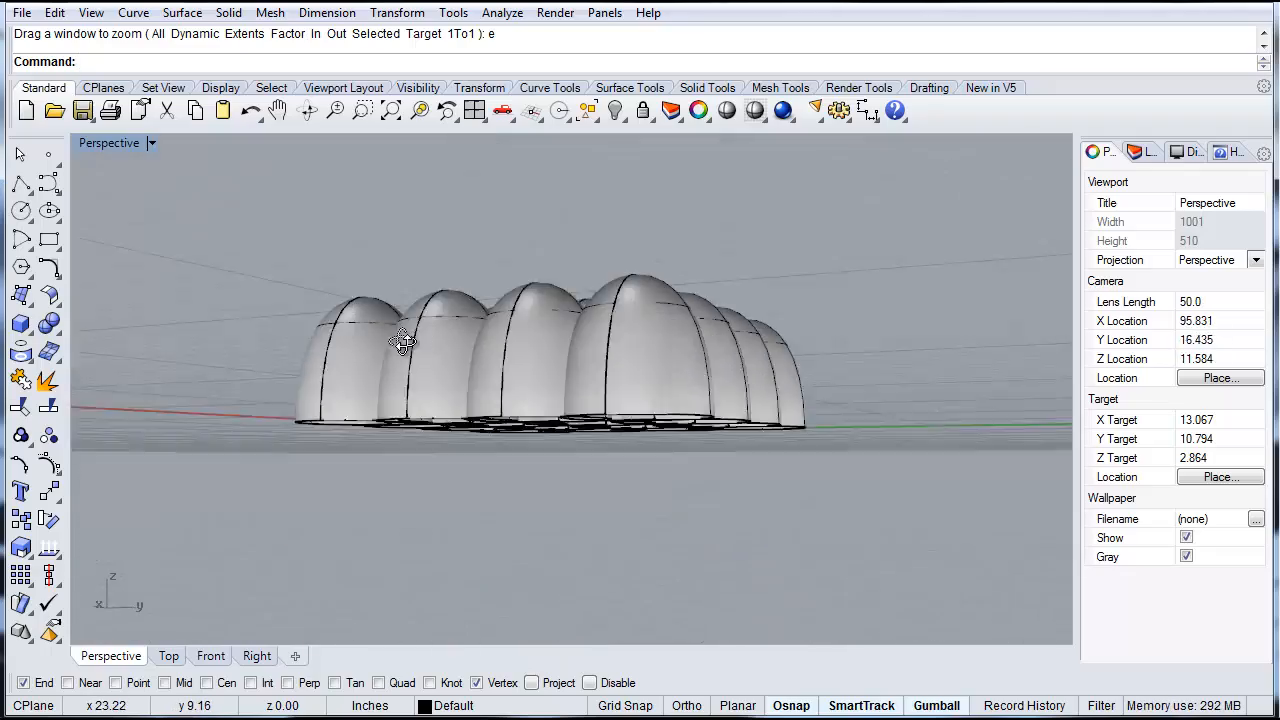
left_click_drag(400, 340, 400, 400)
type("Split")
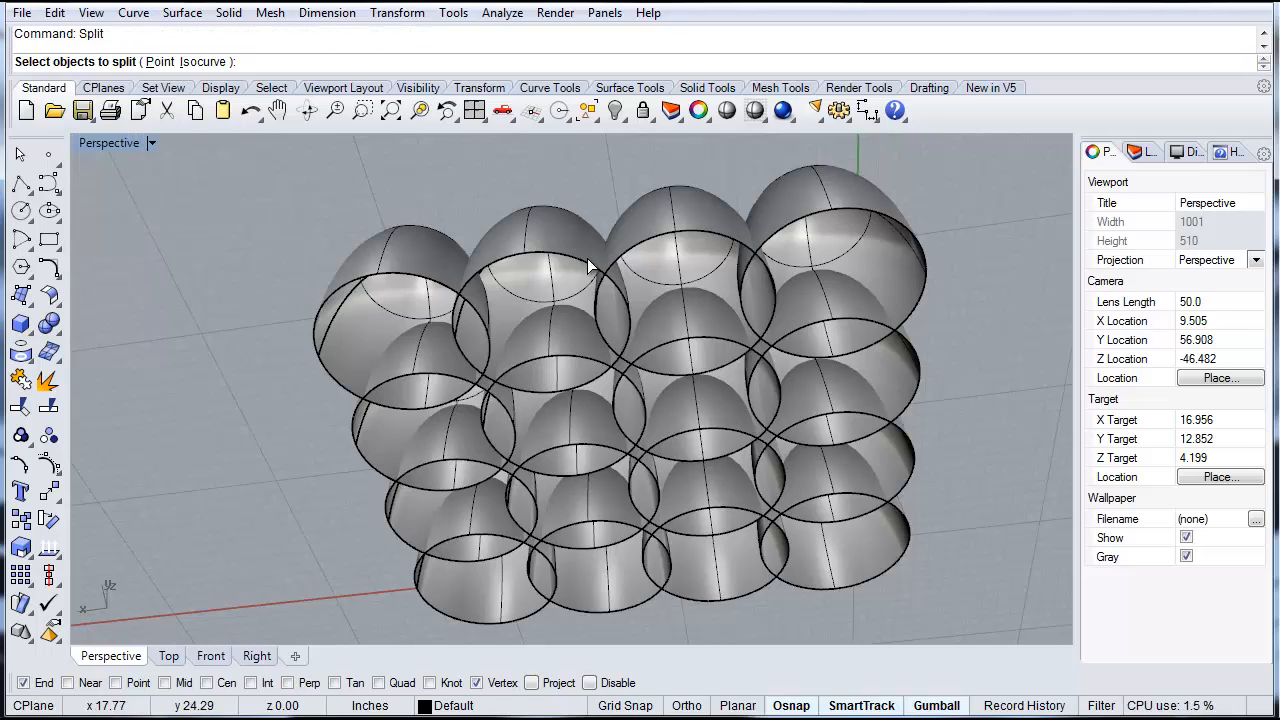
- Split a back-corner dome against its neighbouring dome
left_click(400, 300)
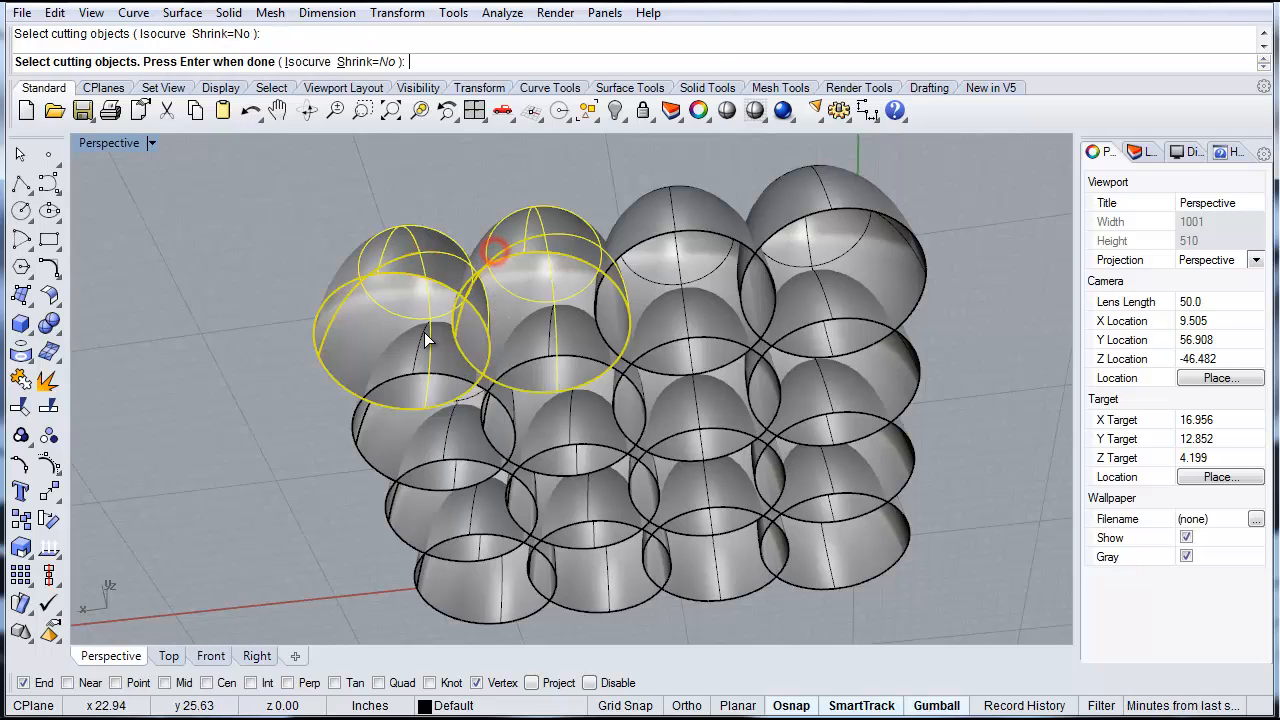
key("Enter")
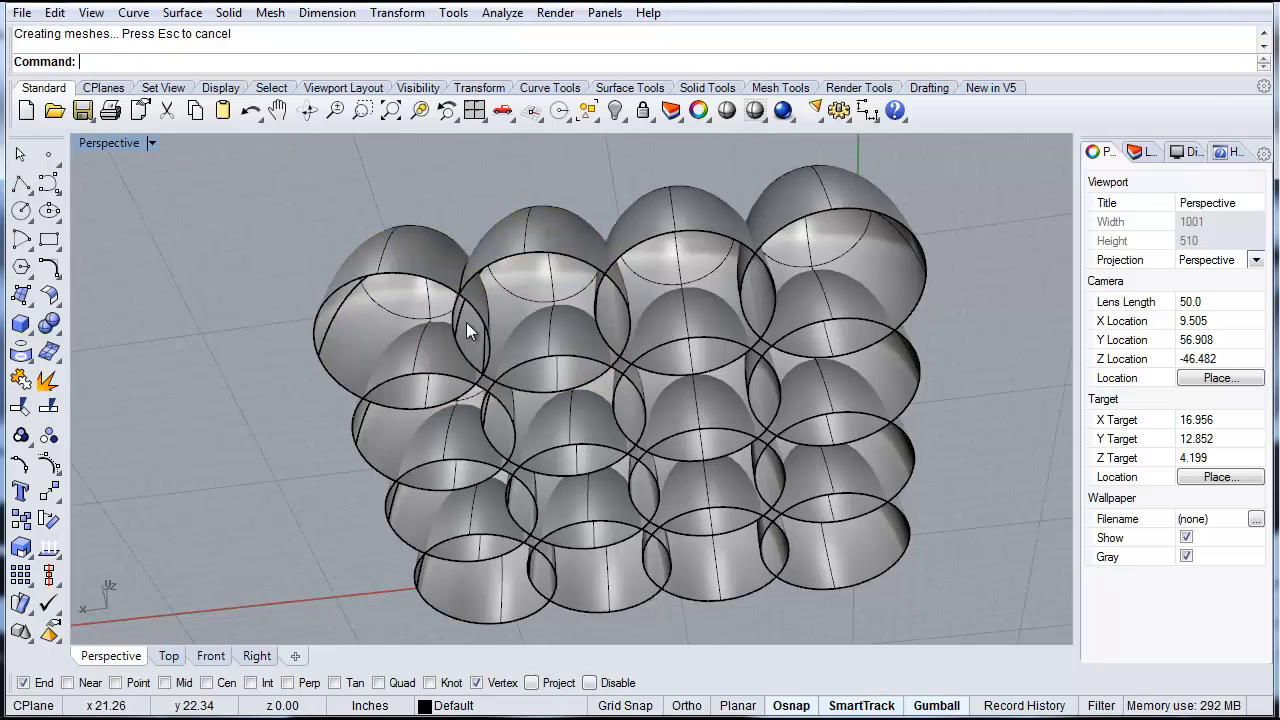
left_click(540, 310)
type("Trim")
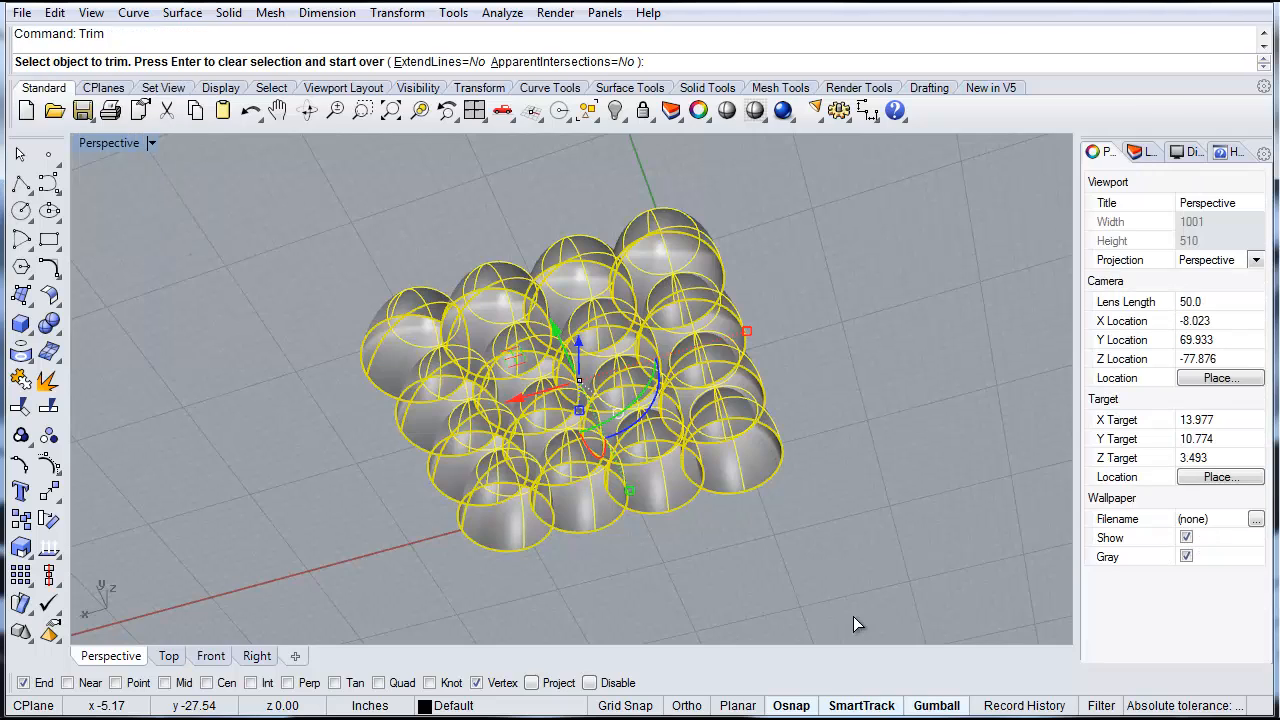
mouse_move(545, 404)
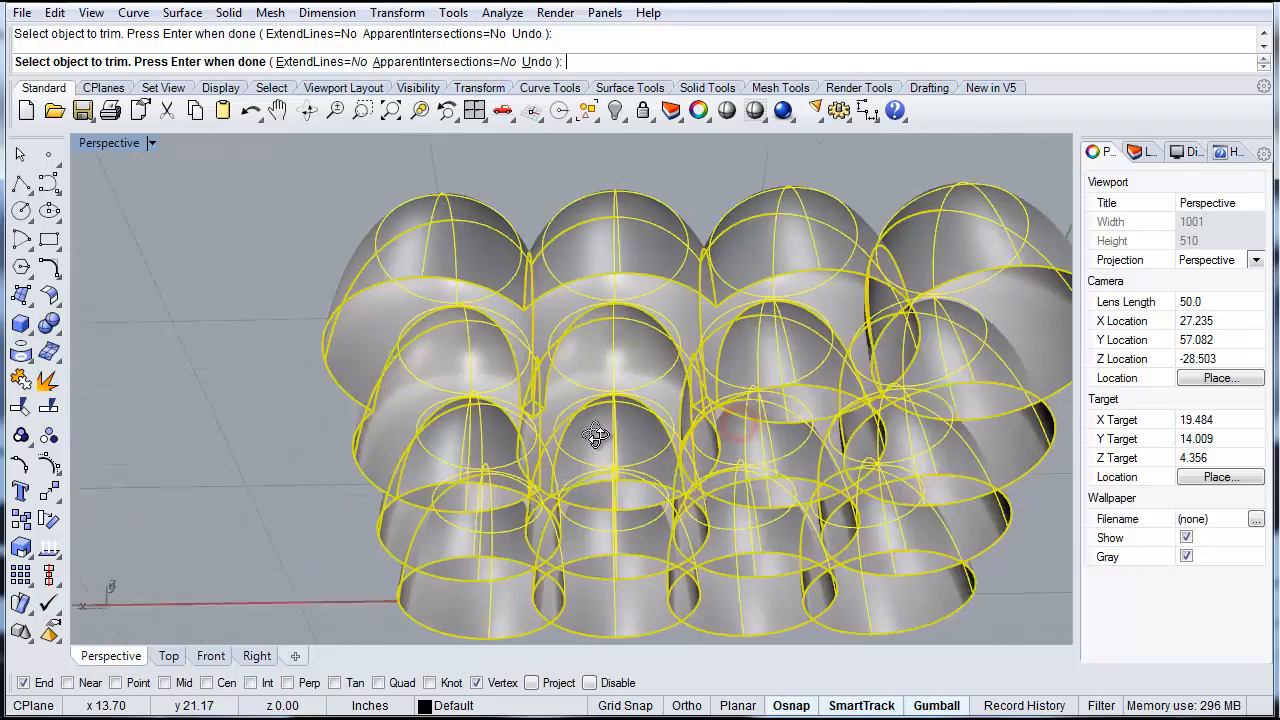
- Orbit around the trimmed grid to inspect the pointed groin-vault creases
left_click_drag(595, 435, 685, 460)
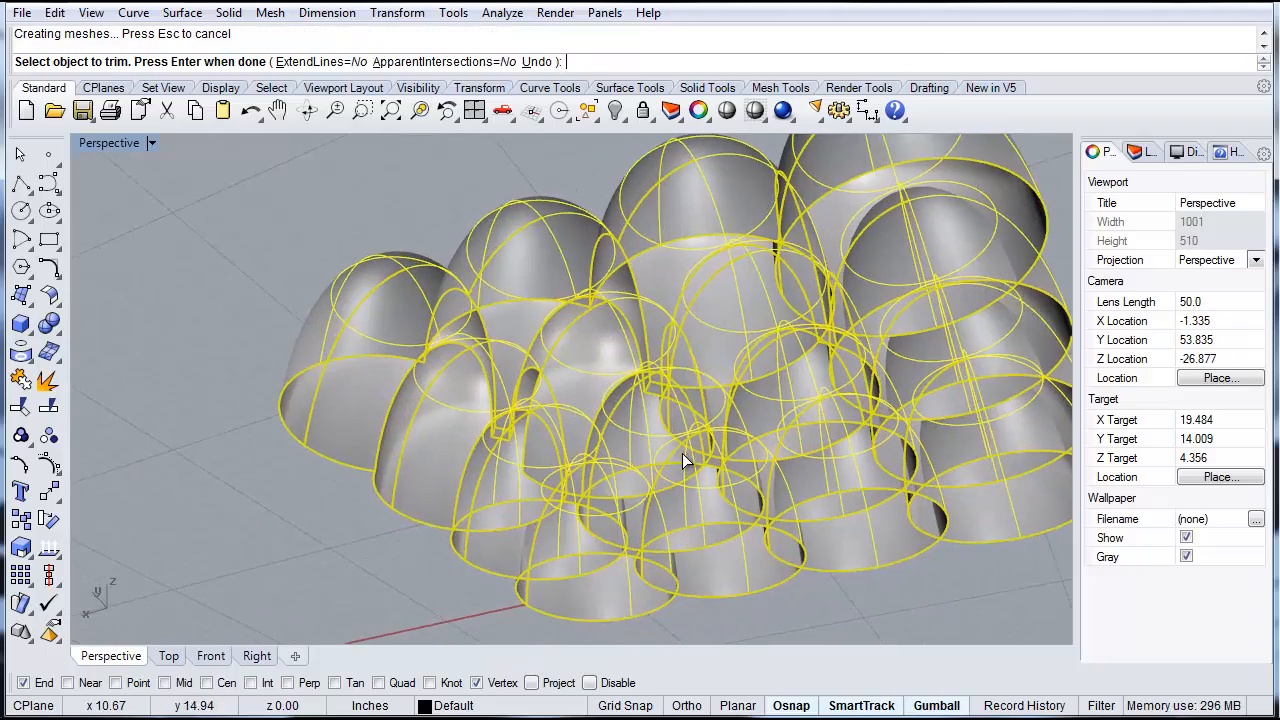
left_click_drag(685, 460, 617, 435)
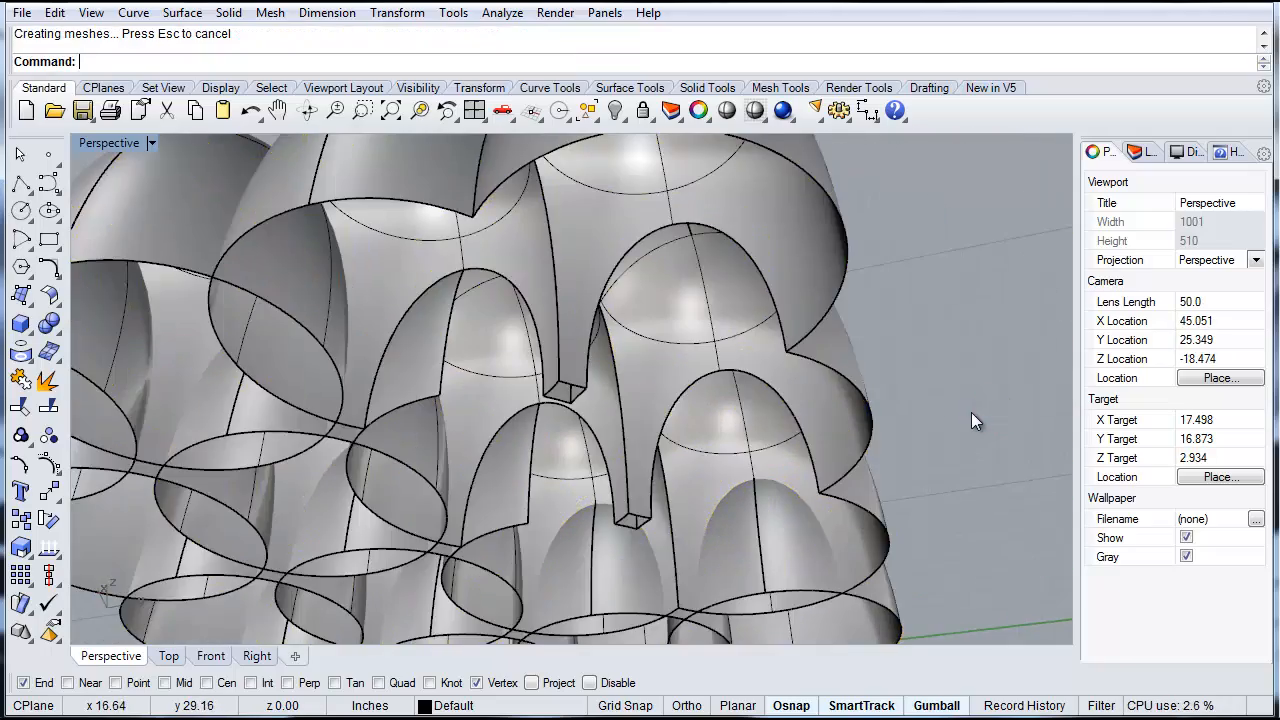
left_click_drag(975, 420, 640, 383)
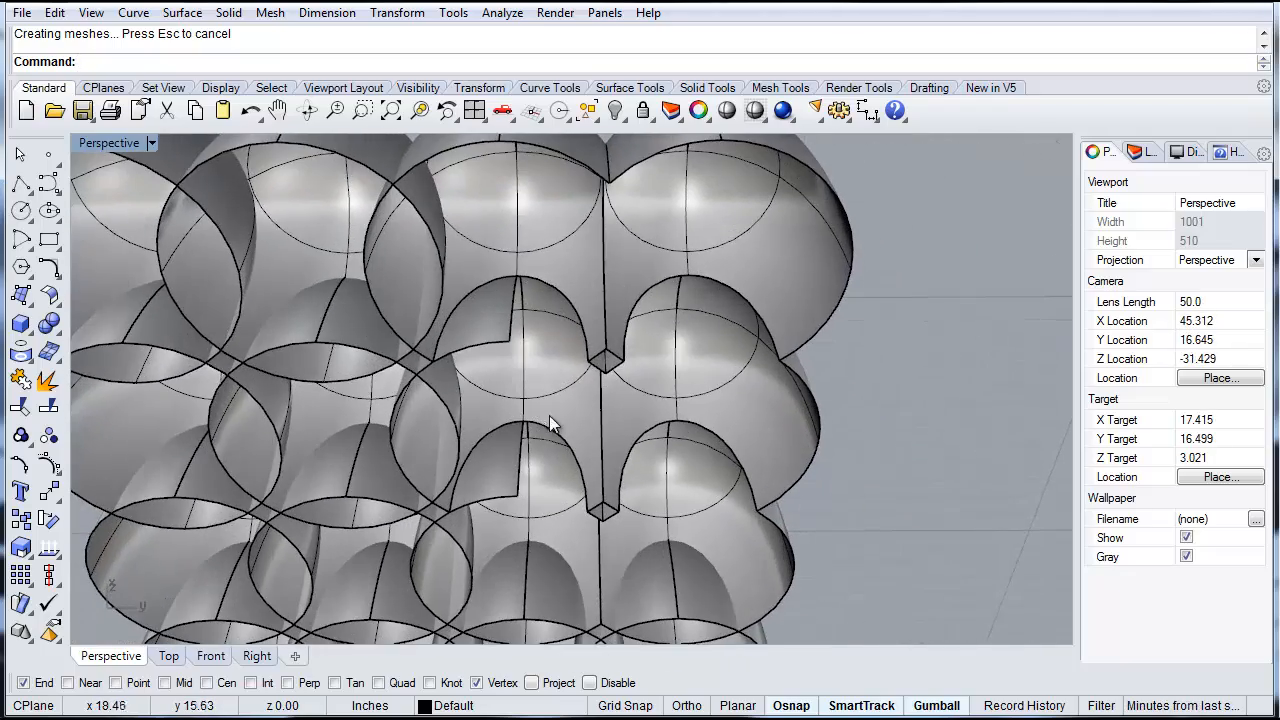
left_click_drag(555, 423, 705, 350)
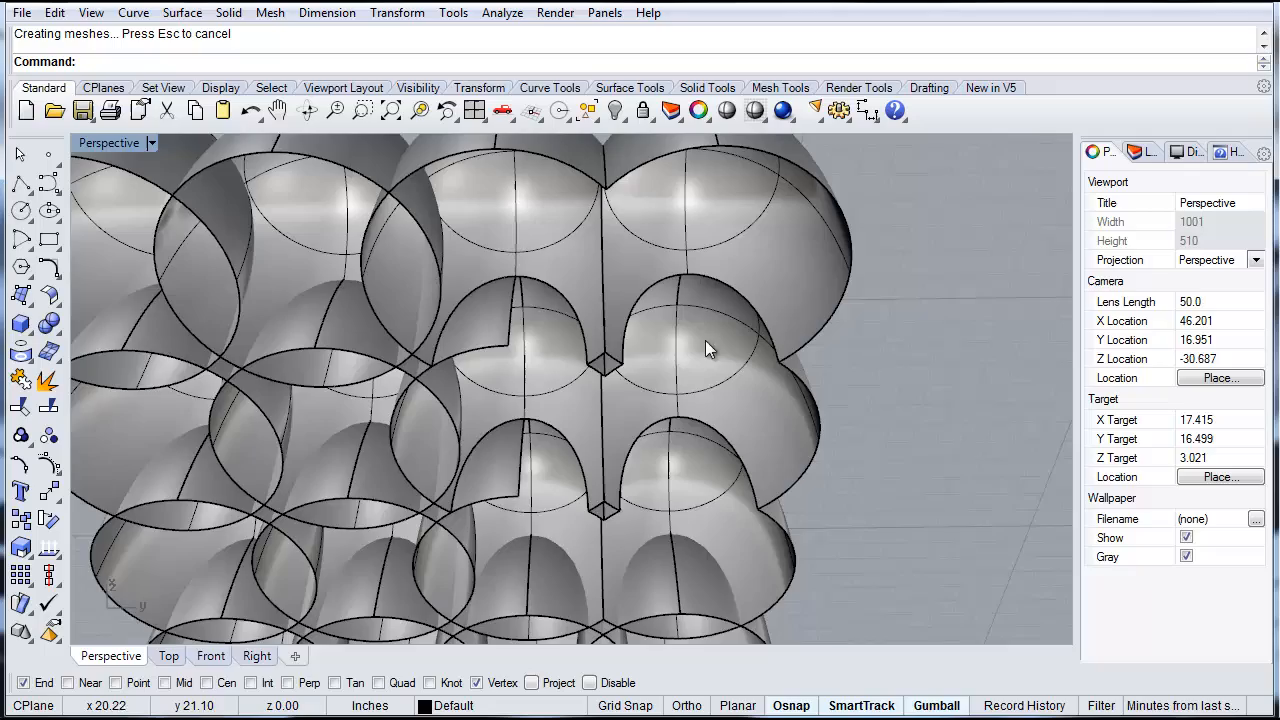